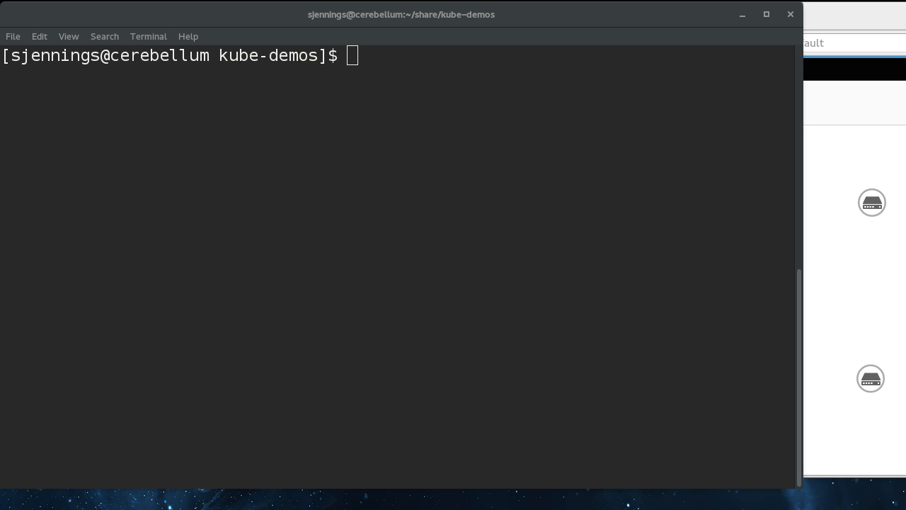
mouse_move(569, 29)
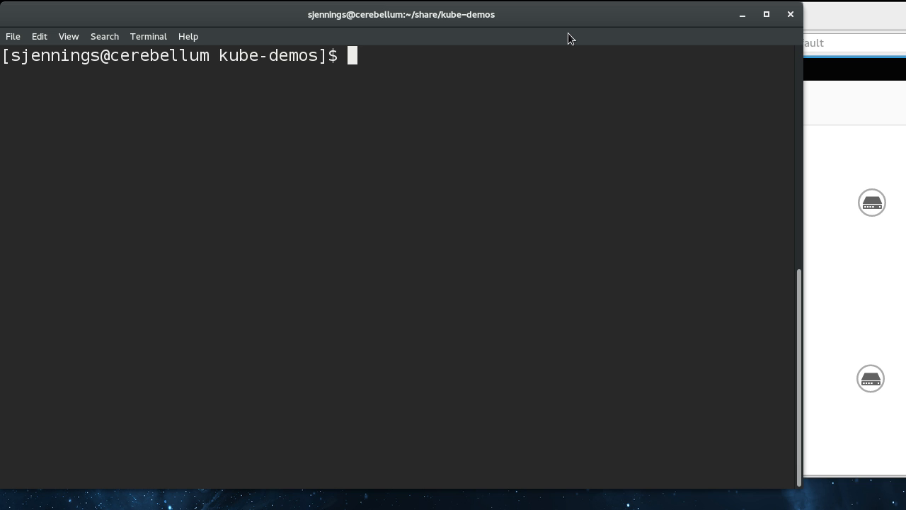
mouse_move(569, 82)
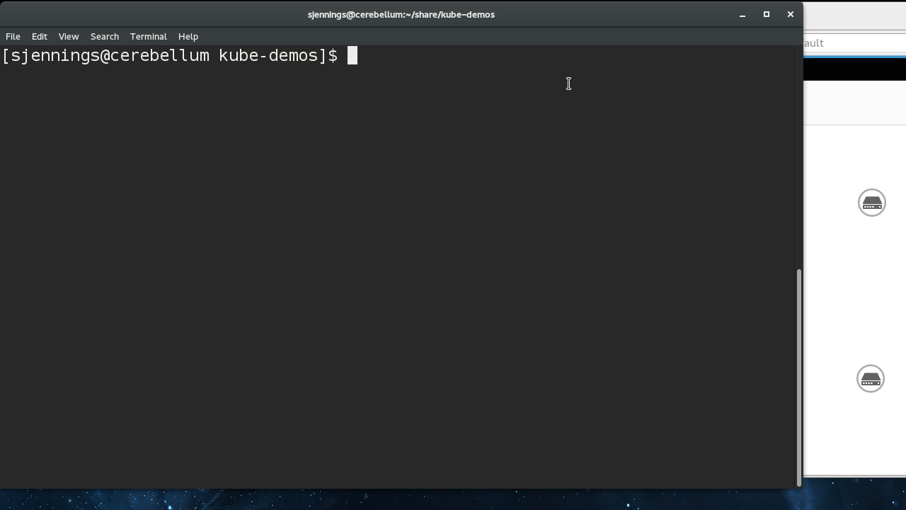
Start the ./pod.sh demo script in the terminal.
text(.)
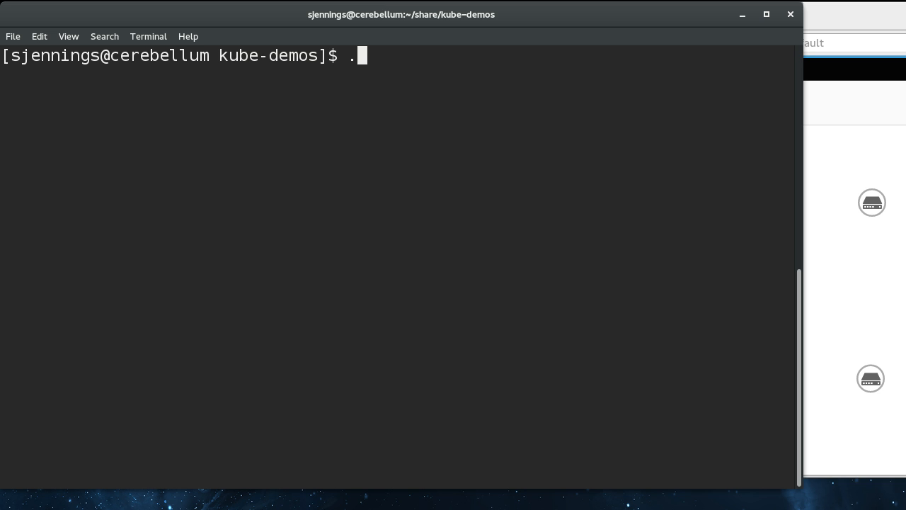
text(/pod.sh)
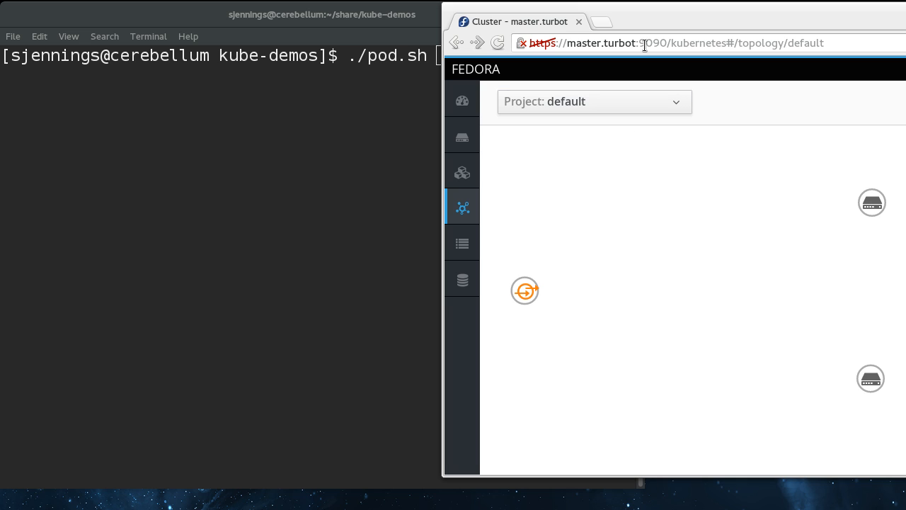
mouse_move(878, 327)
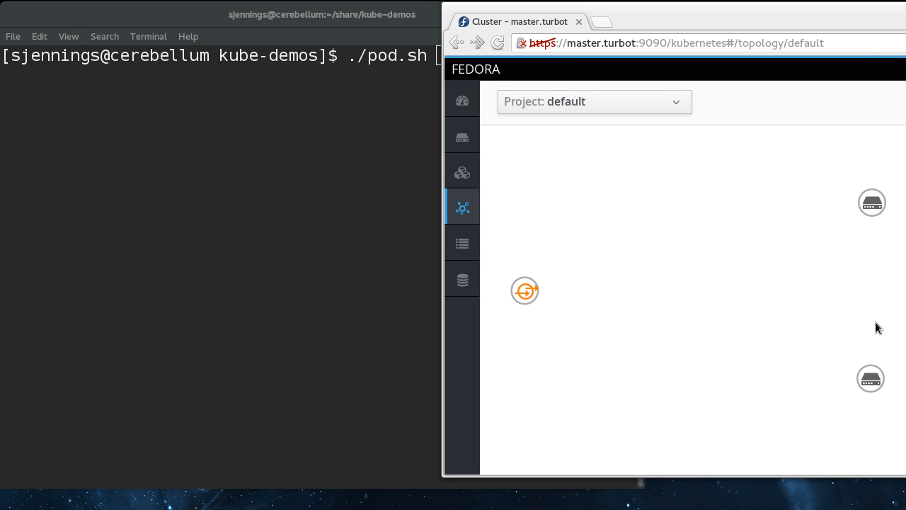
mouse_move(872, 379)
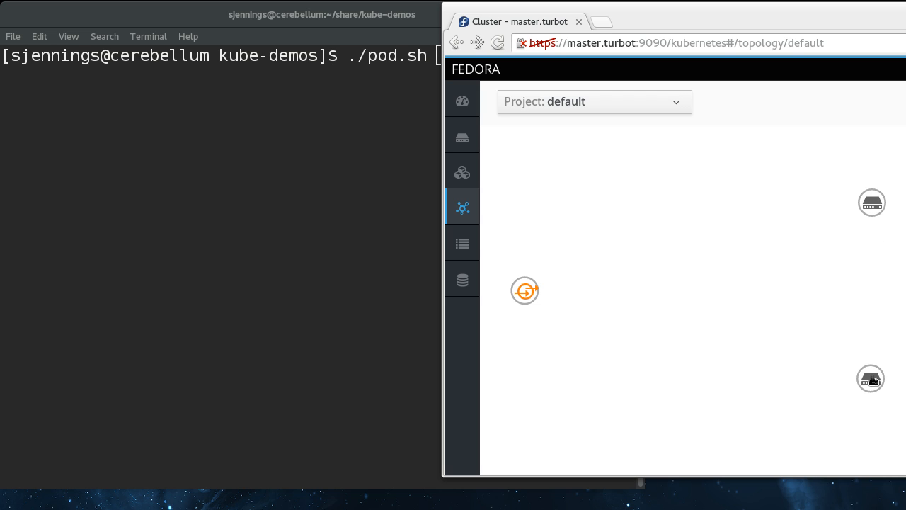
mouse_move(275, 190)
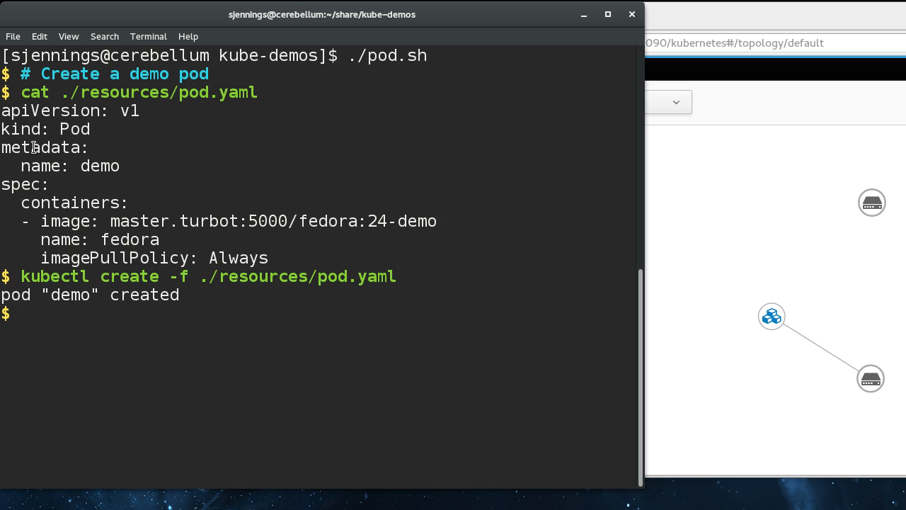
Highlight the demo pod manifest's metadata, name and spec sections.
double_click(40, 147)
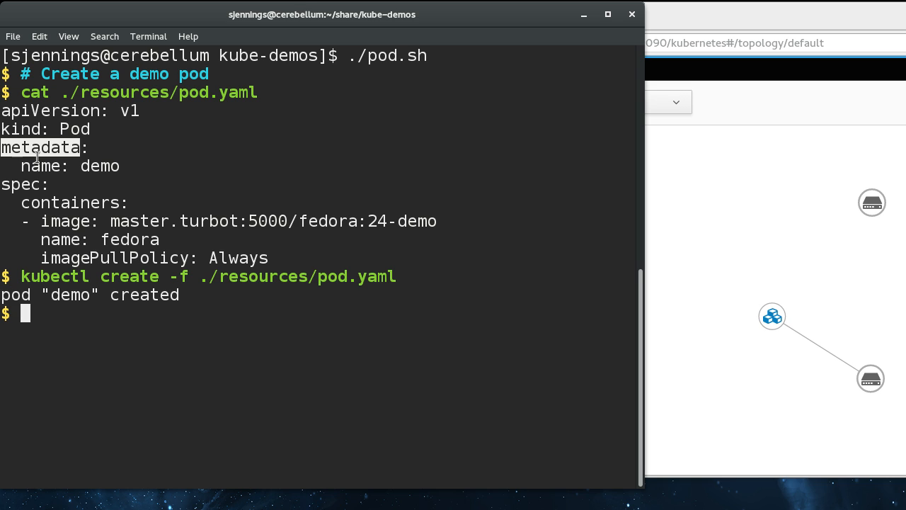
mouse_move(121, 221)
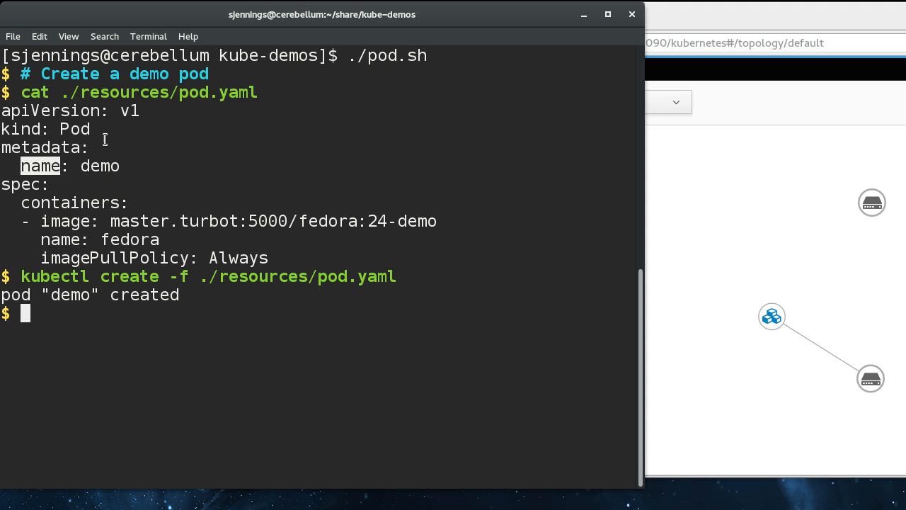
double_click(100, 165)
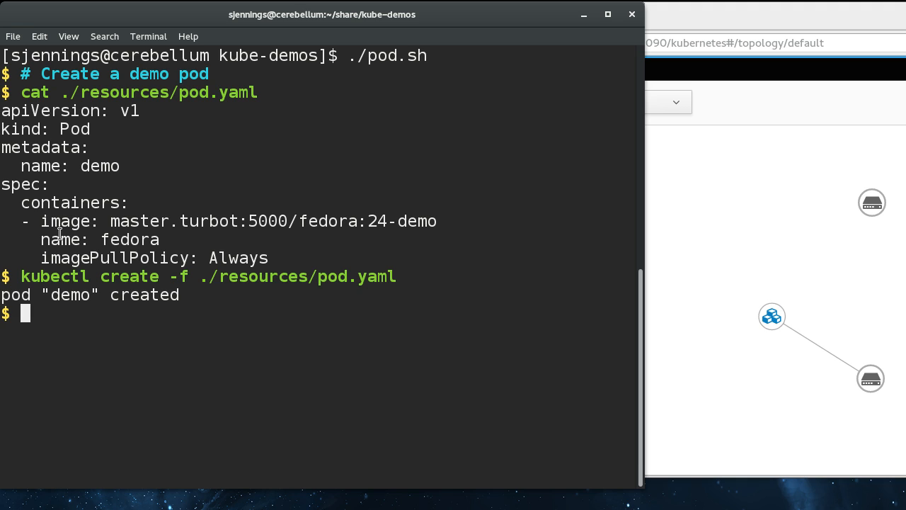
double_click(22, 185)
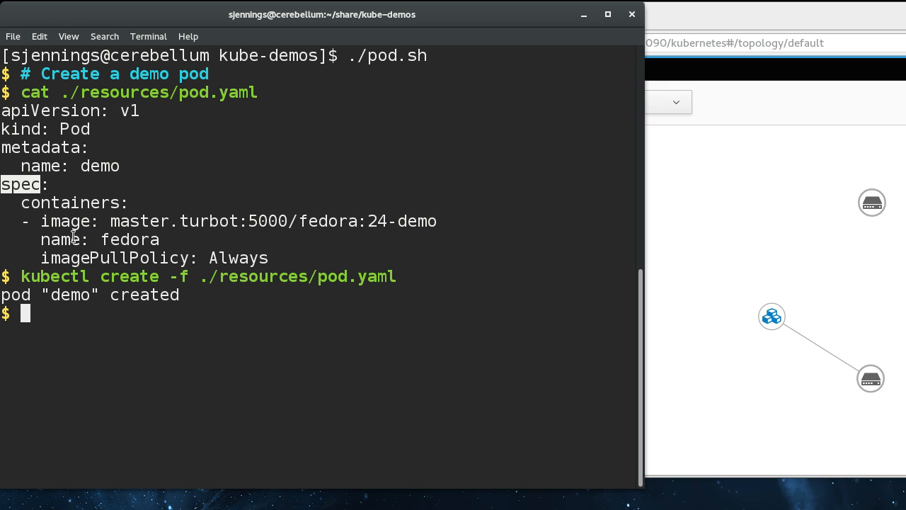
mouse_move(106, 213)
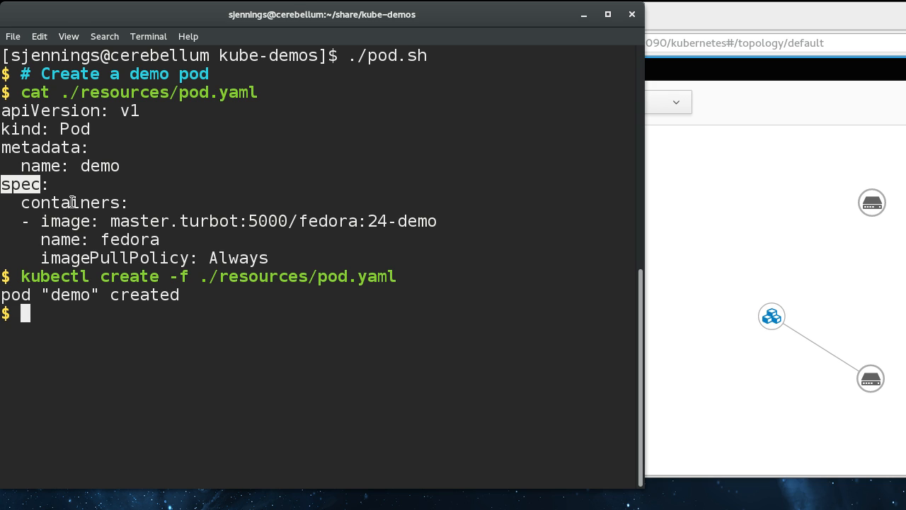
mouse_move(62, 221)
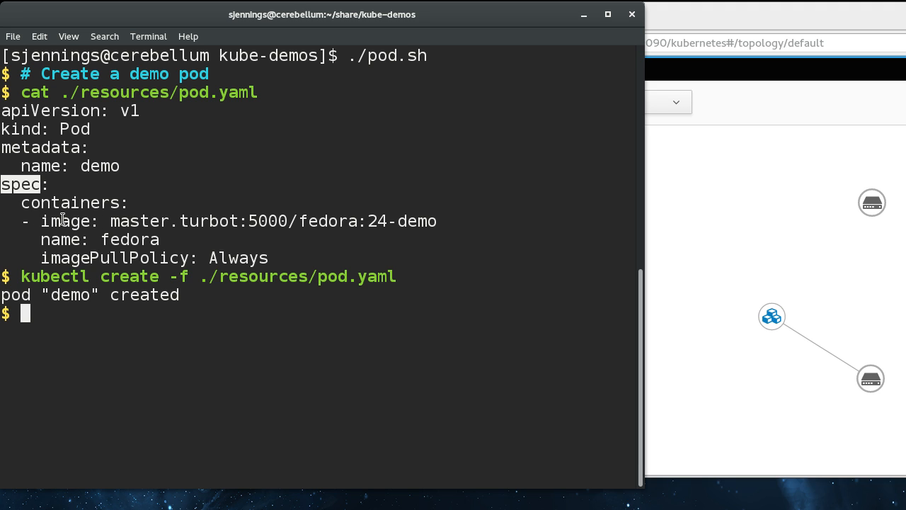
Highlight the containers list, image and imagePullPolicy fields in the spec.
double_click(69, 203)
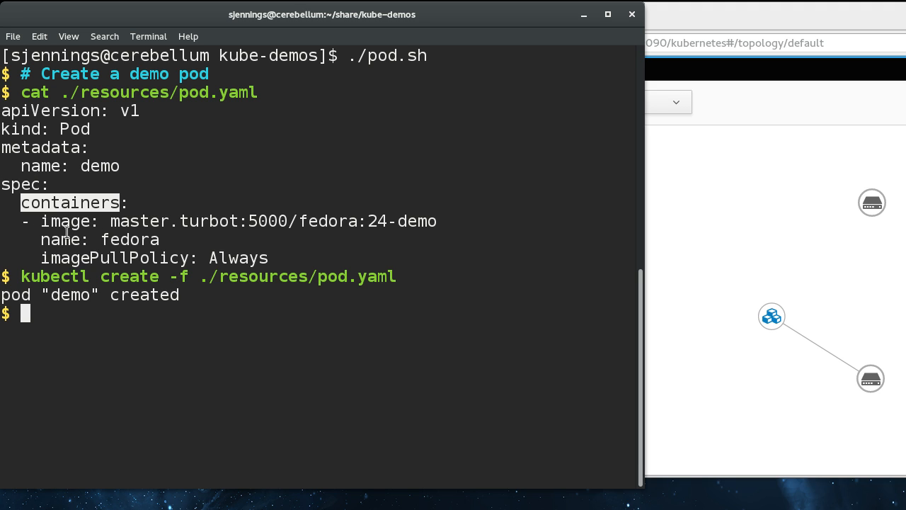
double_click(130, 238)
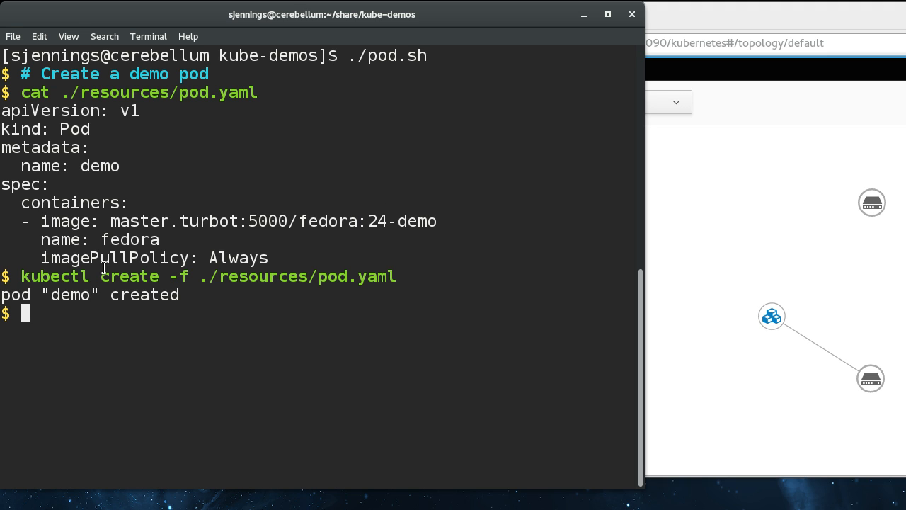
double_click(113, 258)
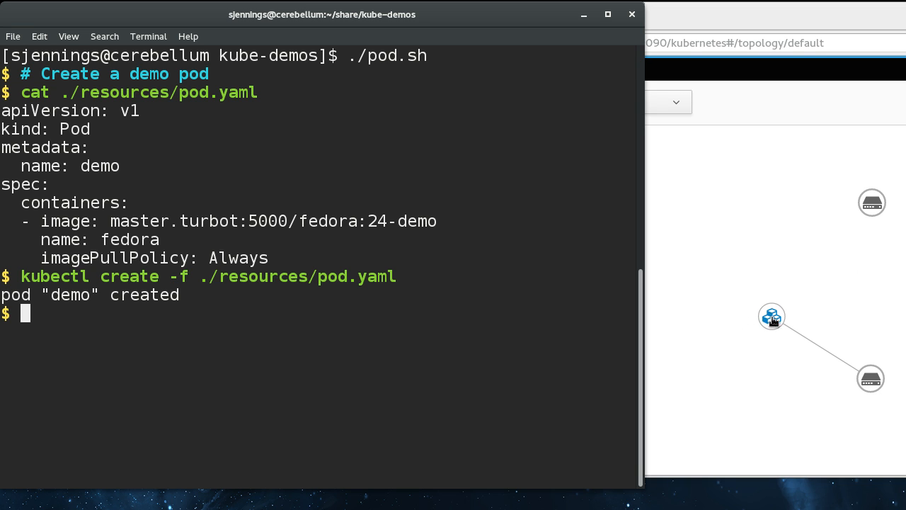
mouse_move(870, 380)
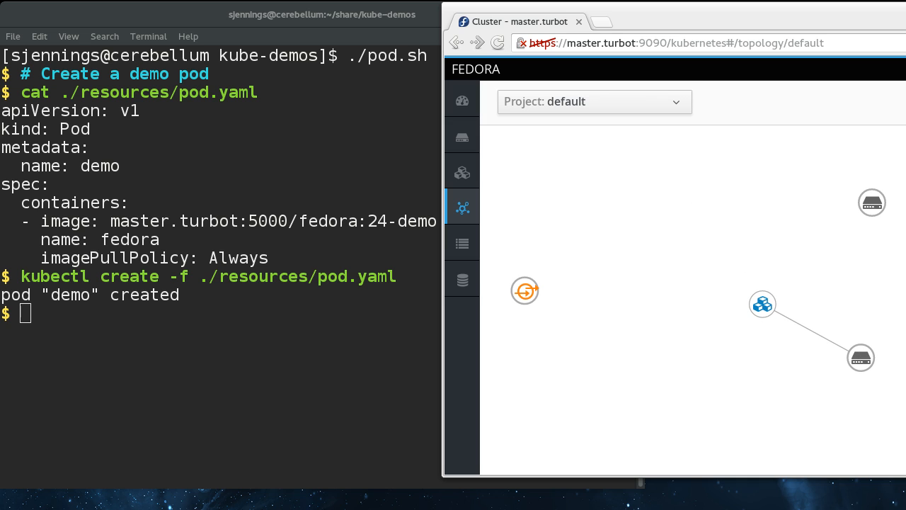
mouse_move(761, 313)
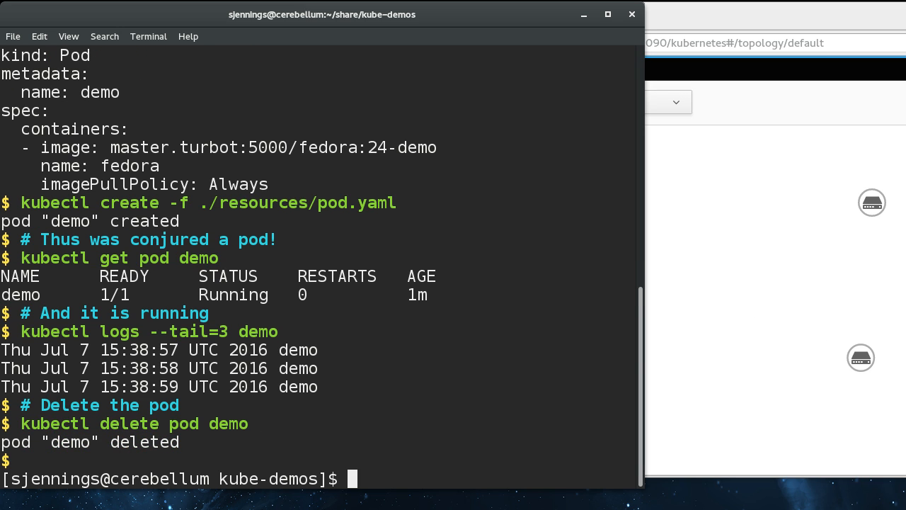
Begin entering the replicaset demo script command.
text(./replicaset.sh)
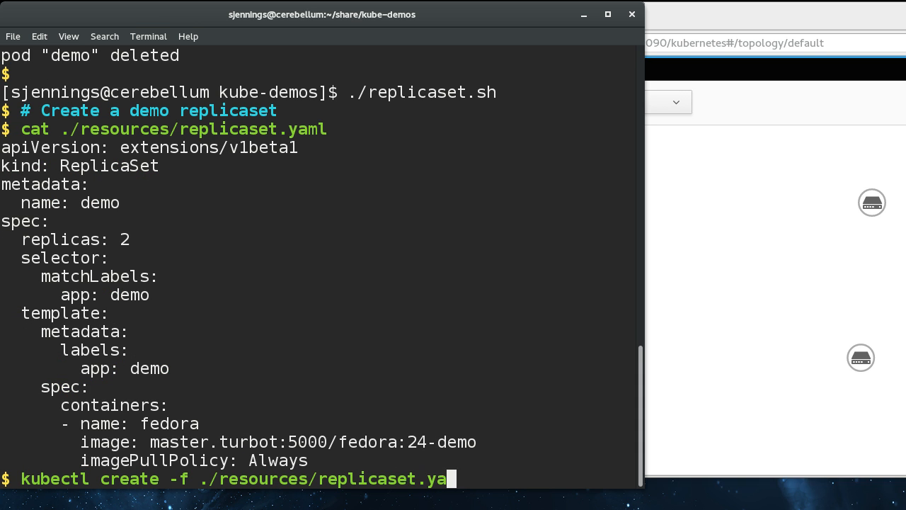
Run kubectl create -f ./resources/replicaset.yaml to create the demo replicaset.
key(Return)
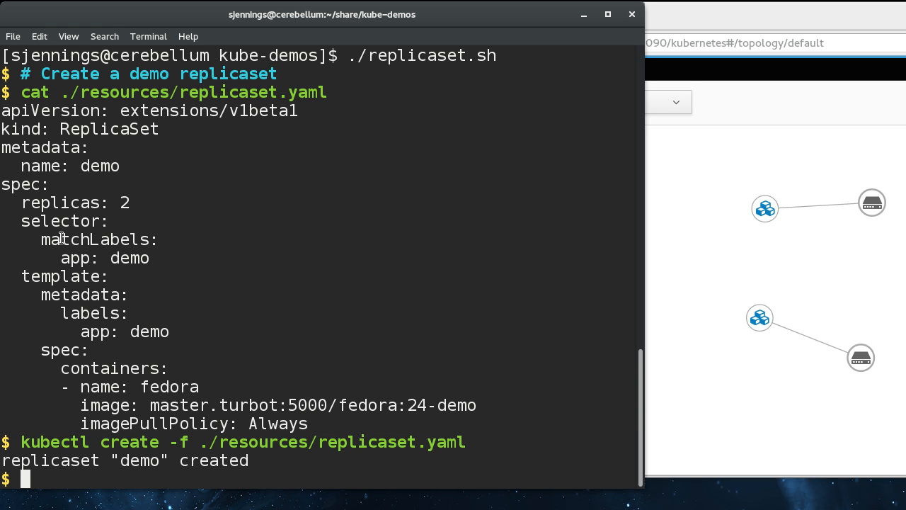
Highlight the selector and template app: demo labels, then list replicaset demo with kubectl get.
drag(39, 221, 150, 258)
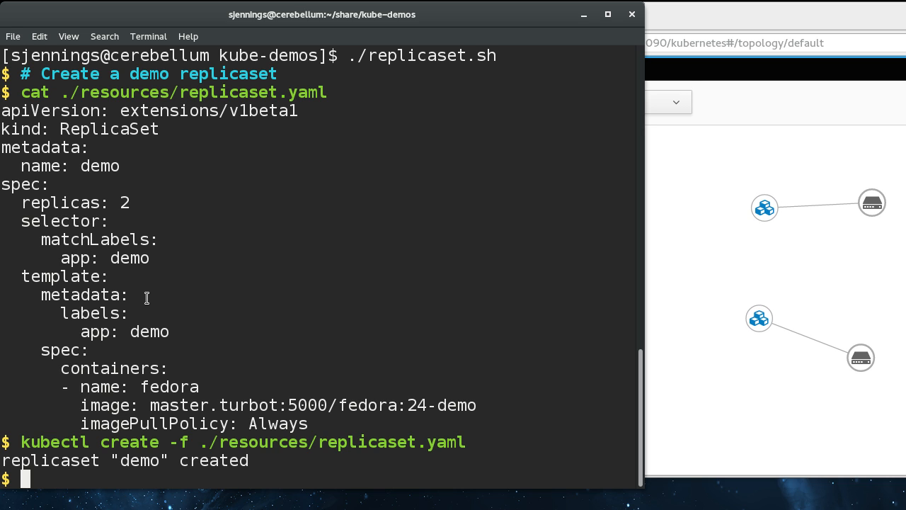
mouse_move(91, 333)
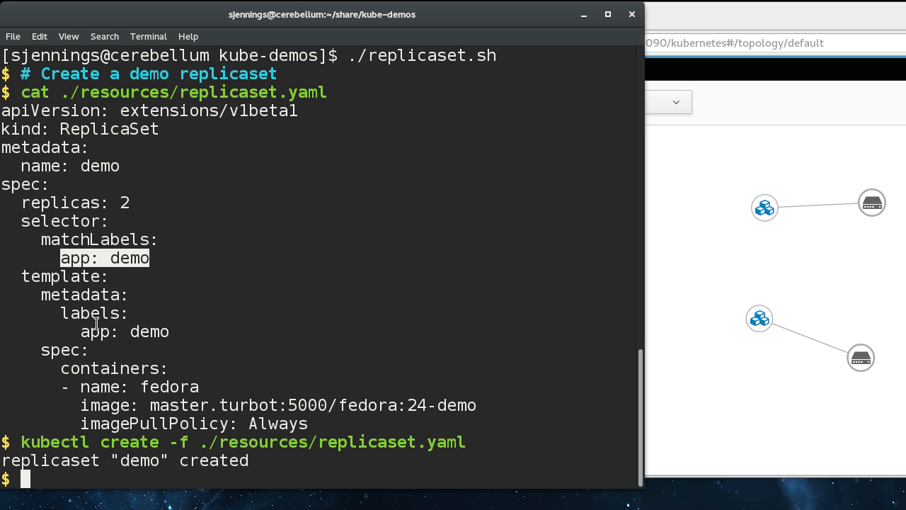
double_click(124, 331)
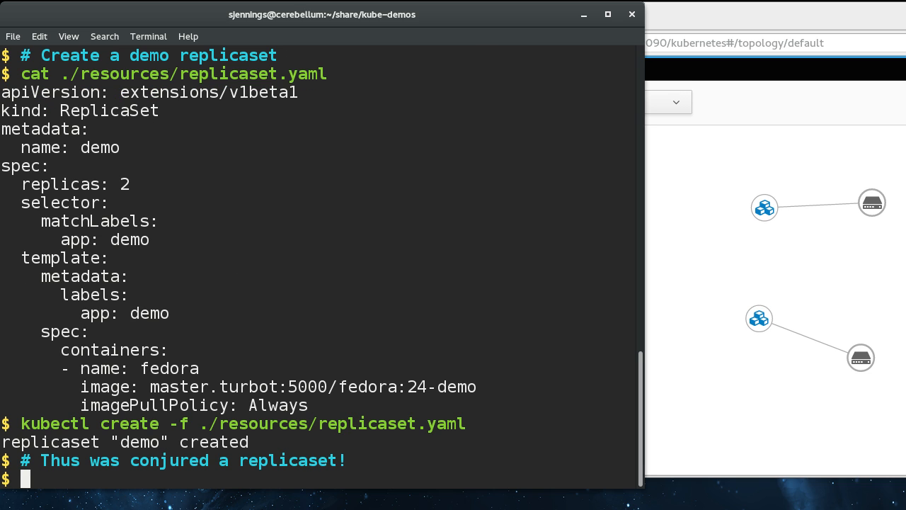
text(kubectl get replicaset demo)
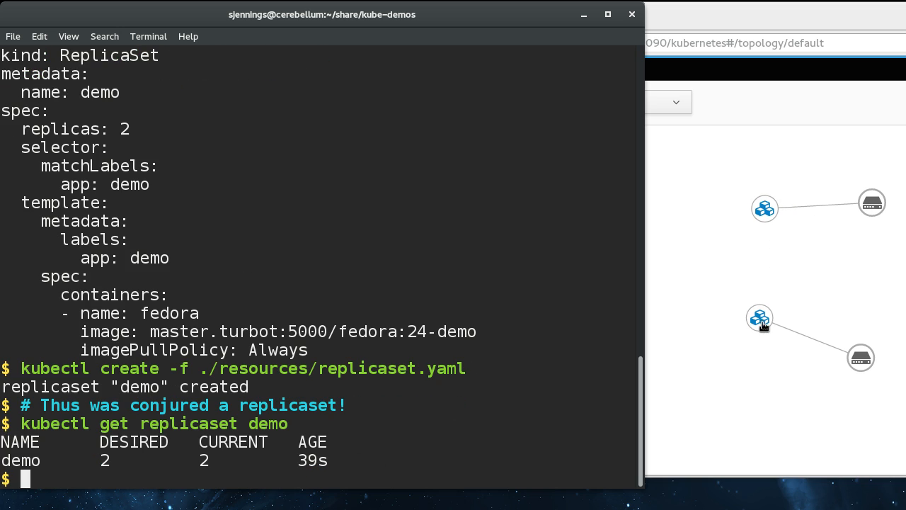
mouse_move(763, 300)
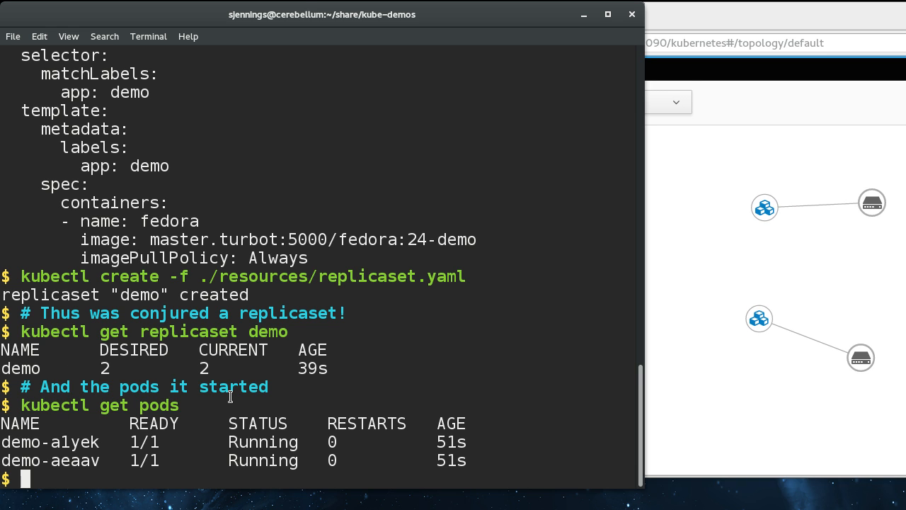
Scale replicaset/demo to 4 then 2 replicas and delete pod demo-a1yek.
text(kubectl scale --replicas=4 replicaset/demo)
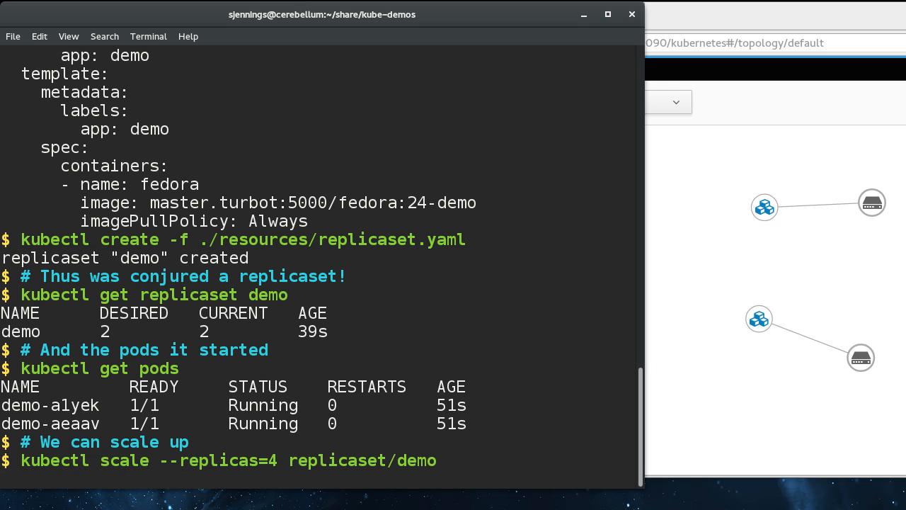
key(Return)
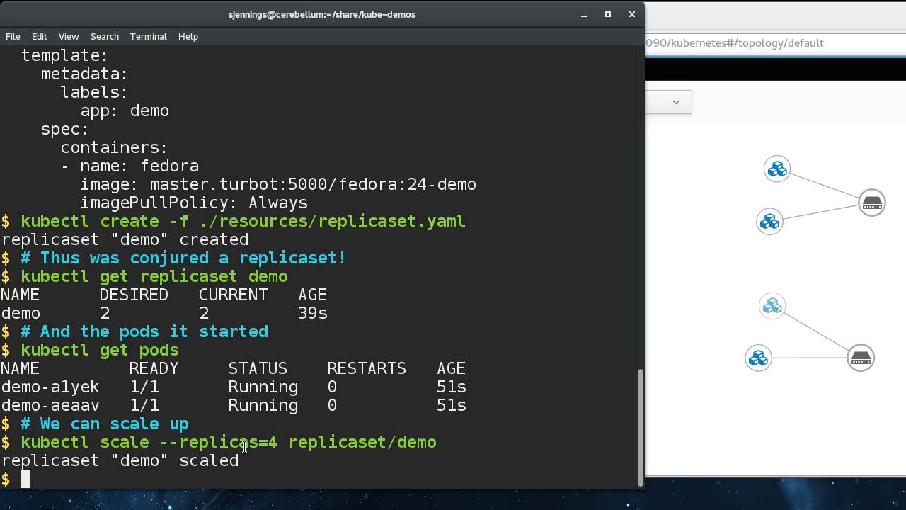
mouse_move(770, 357)
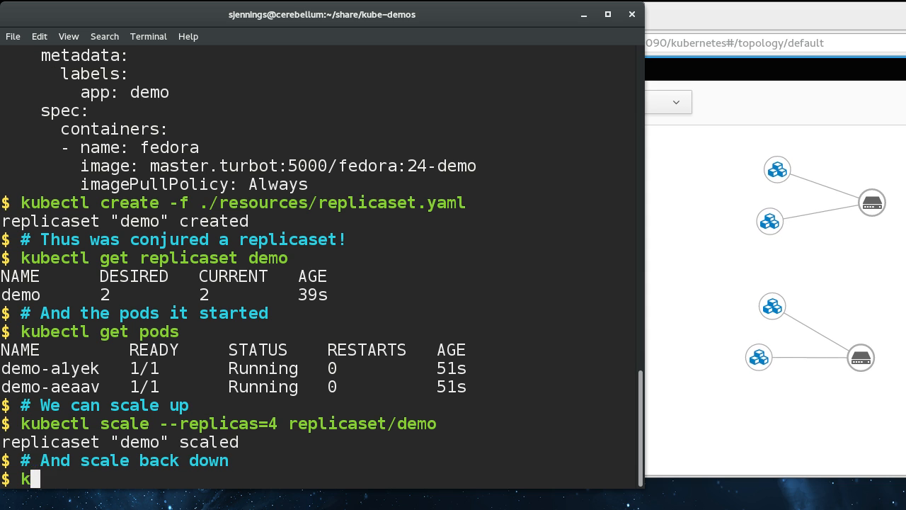
text(ubectl scale --replicas=2 replicaset/demo)
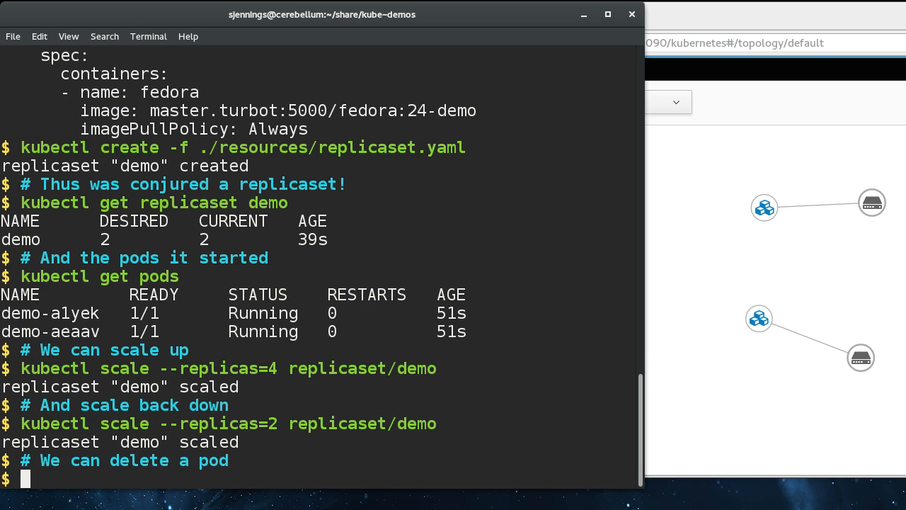
text(kubectl delete pod demo-a1yek)
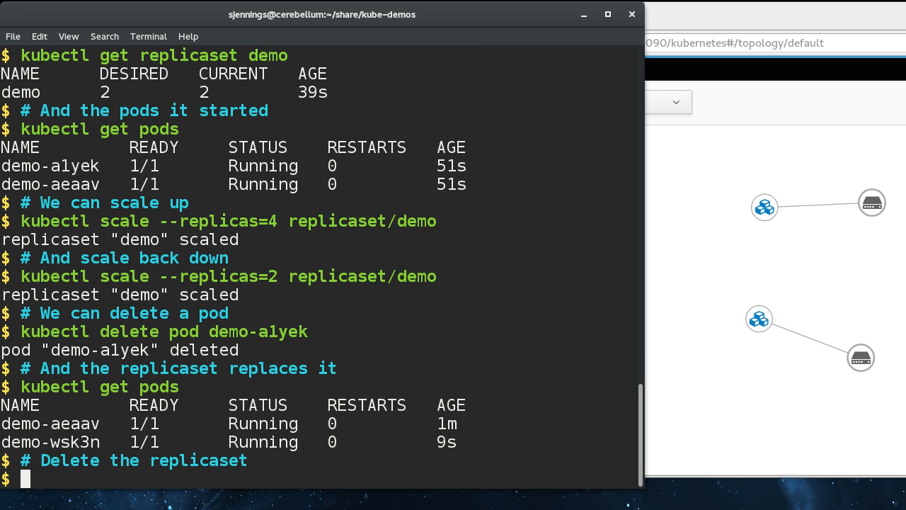
Delete replicaset demo, verify it is gone with kubectl get, and start the deployment script.
text(kubectl delete replicaset demo)
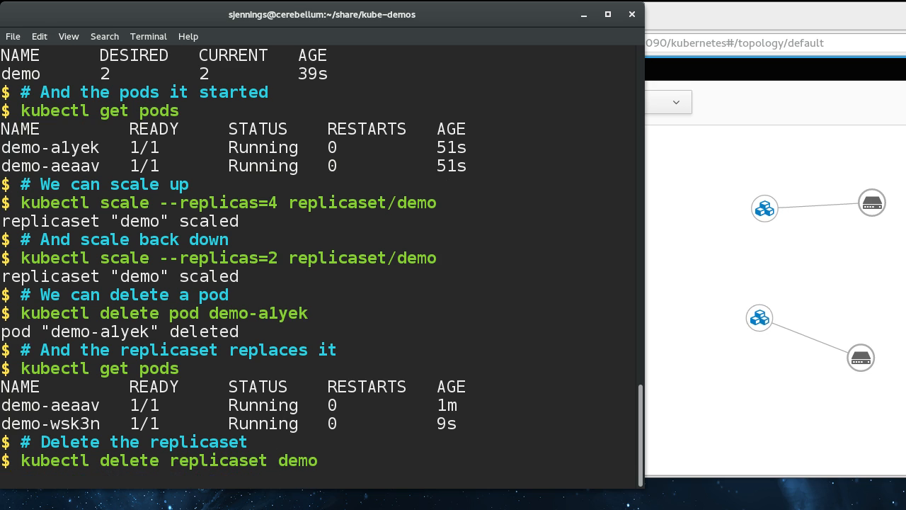
key(Return)
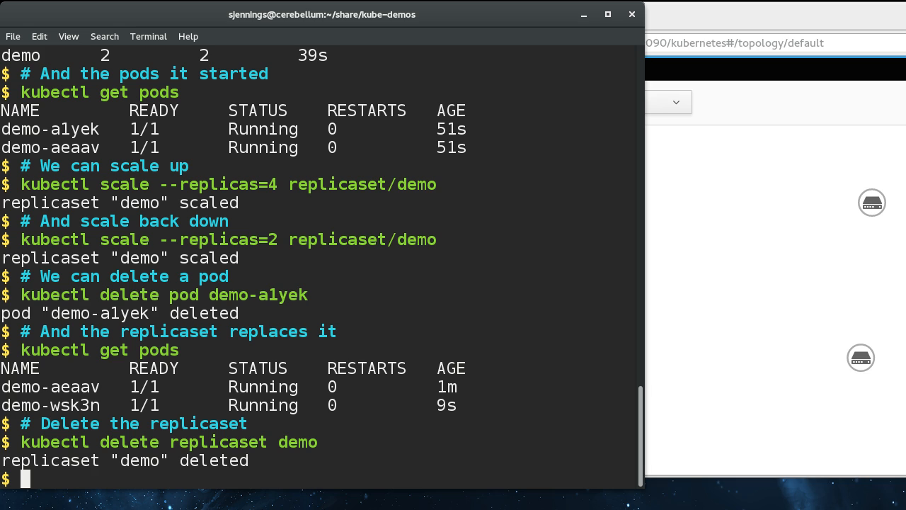
mouse_move(303, 374)
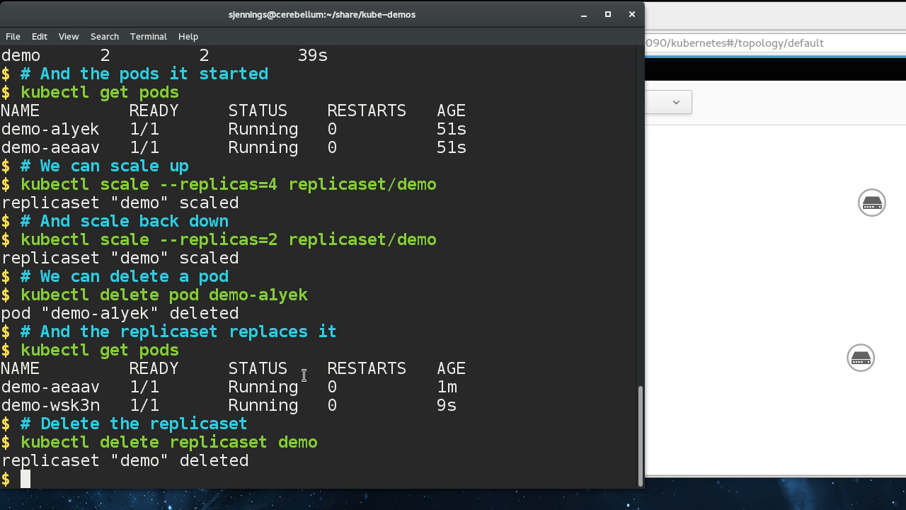
text(kubectl get replicaset dem)
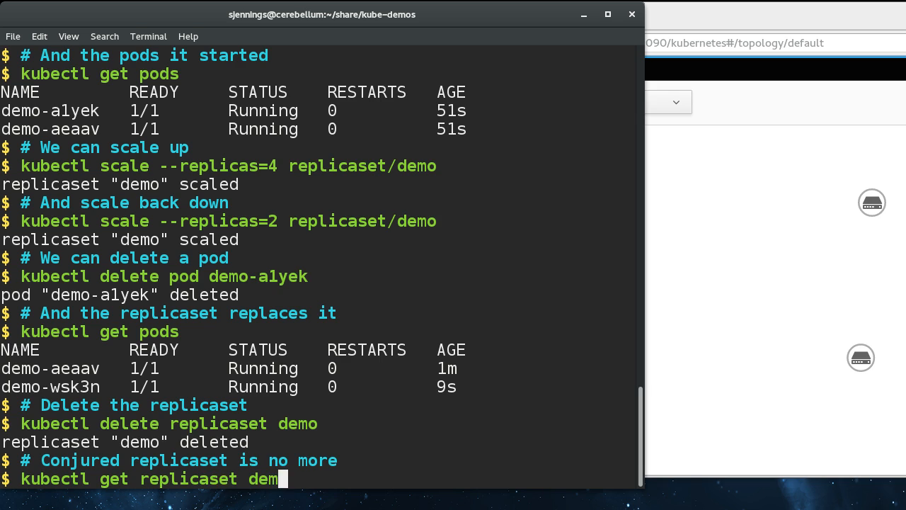
key(Return)
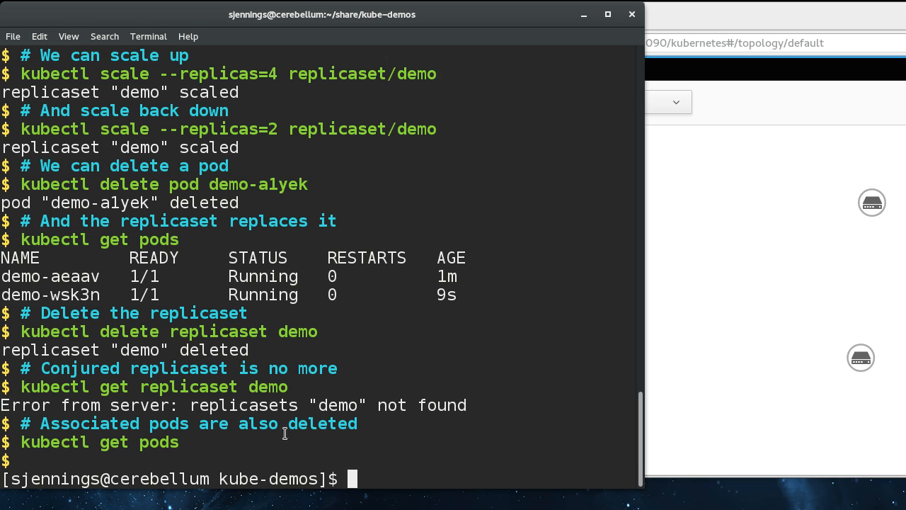
text(./de)
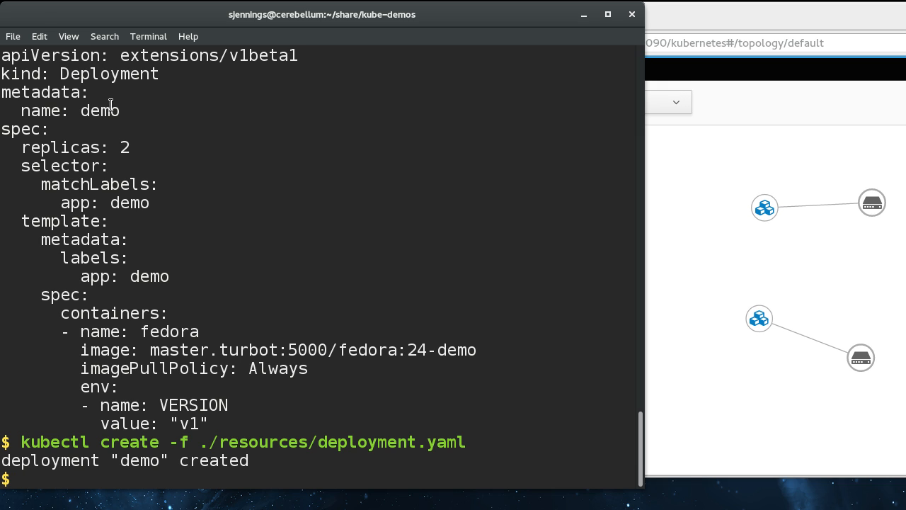
Mark the word Deployment in the demo deployment manifest.
double_click(108, 74)
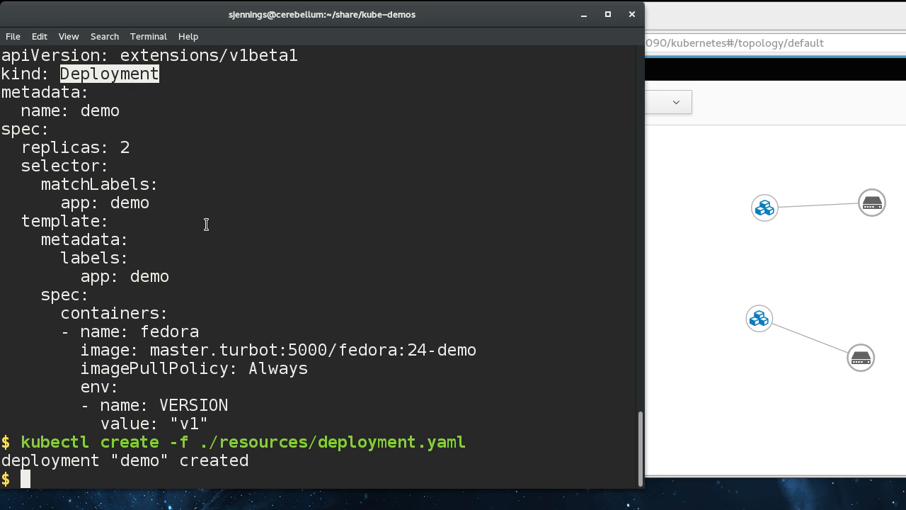
mouse_move(95, 170)
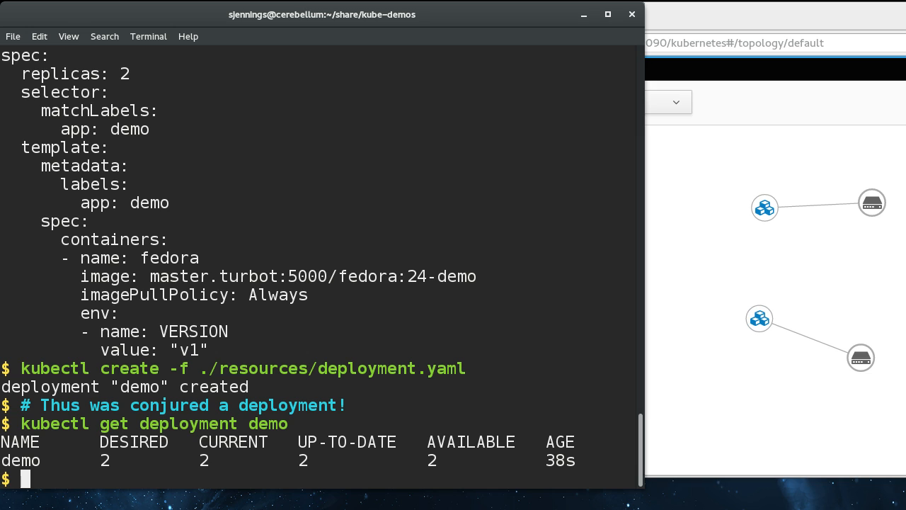
mouse_move(190, 459)
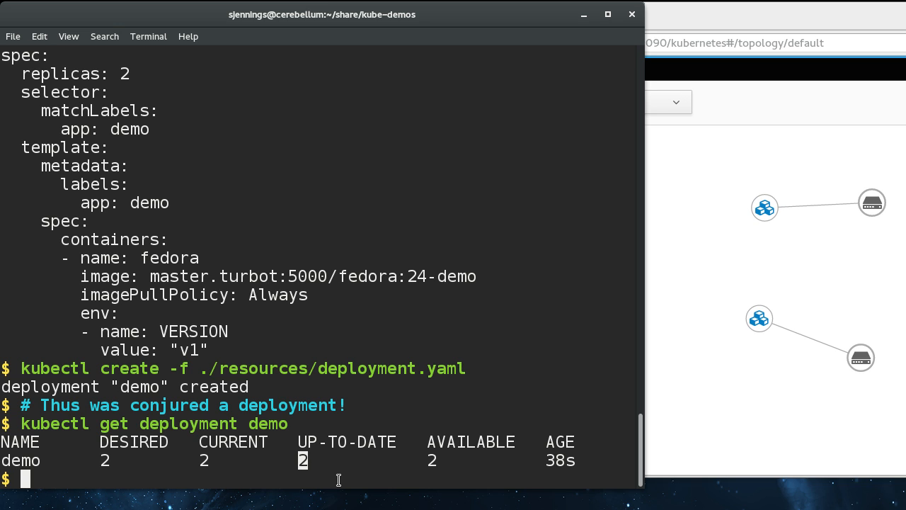
mouse_move(402, 451)
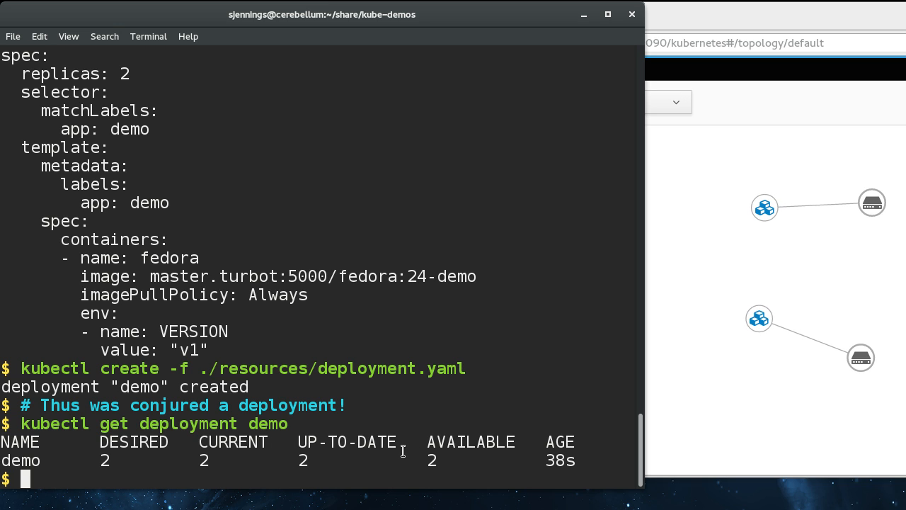
text(kubectl get replicasets)
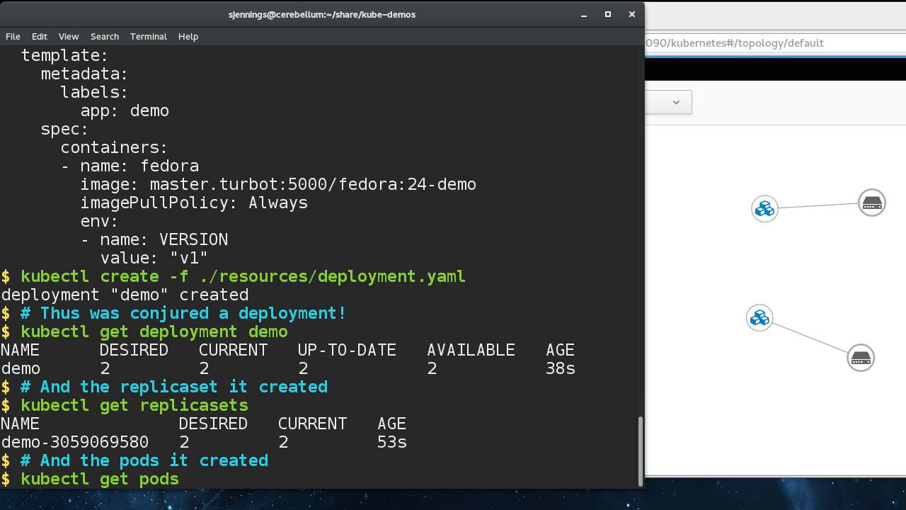
key(Return)
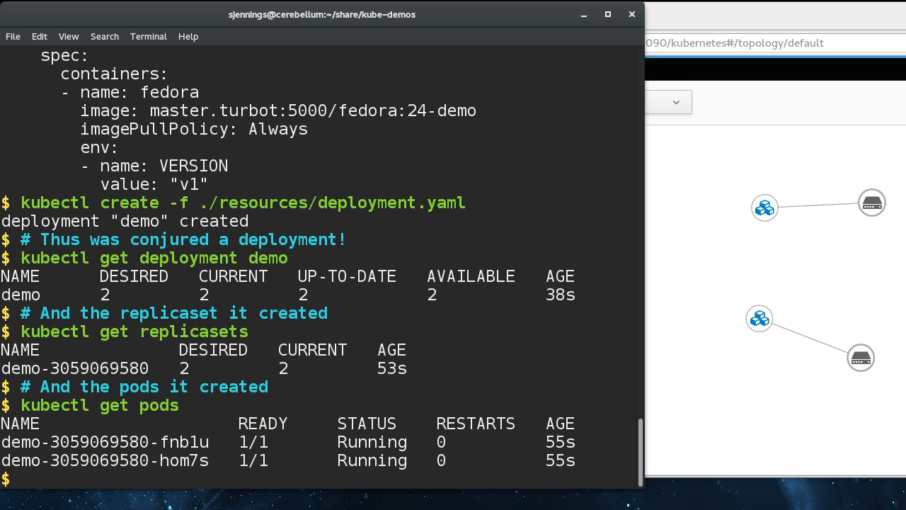
text(# Pods are v1)
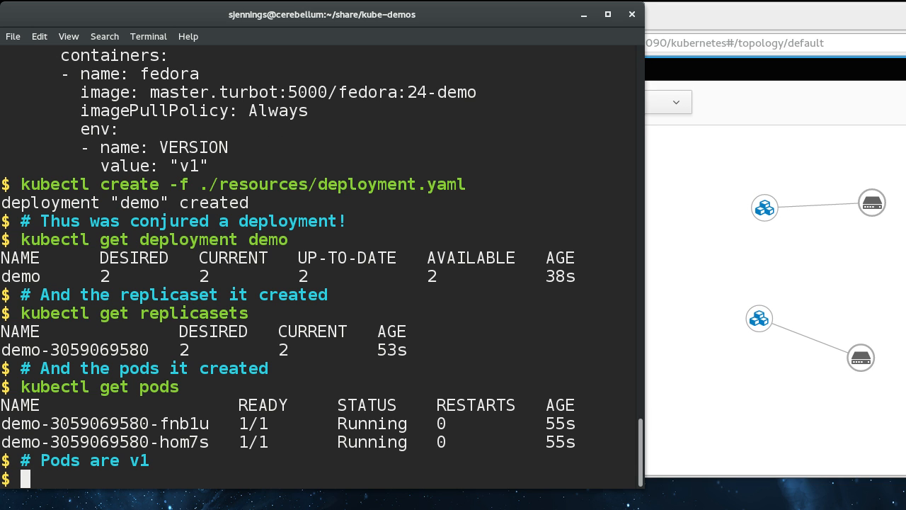
text(kubectl logs --tail=3 demo-3059069580-fnb1u)
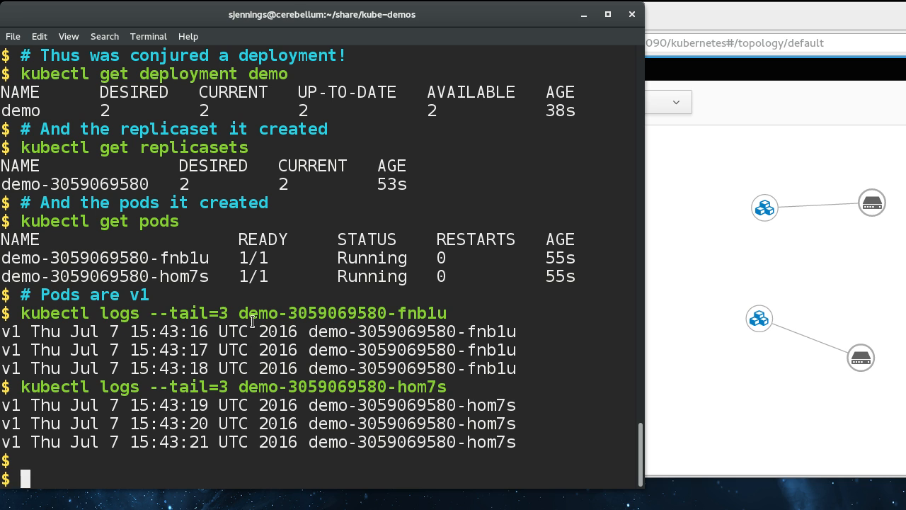
text(kubect)
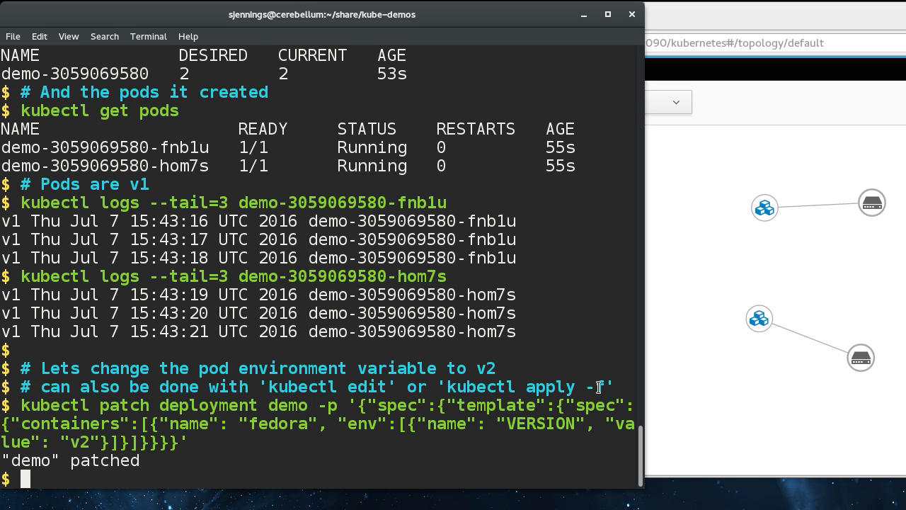
mouse_move(482, 439)
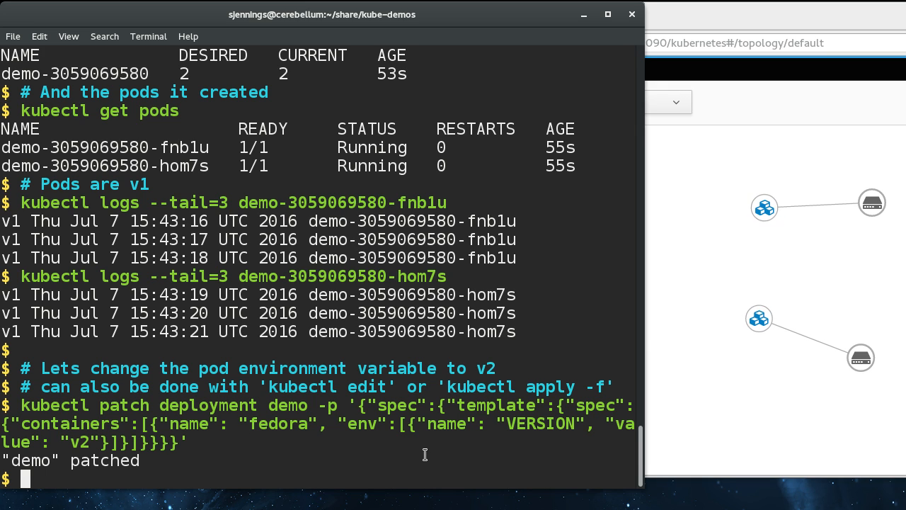
mouse_move(26, 450)
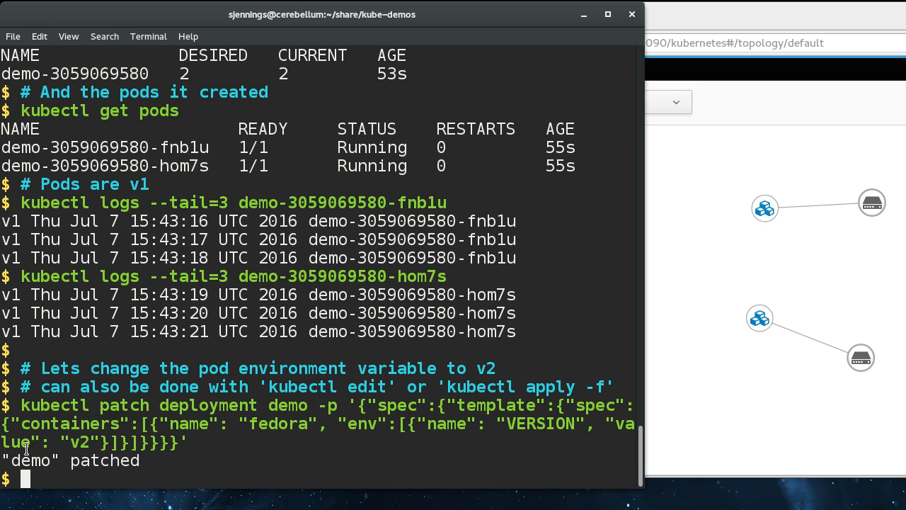
mouse_move(770, 255)
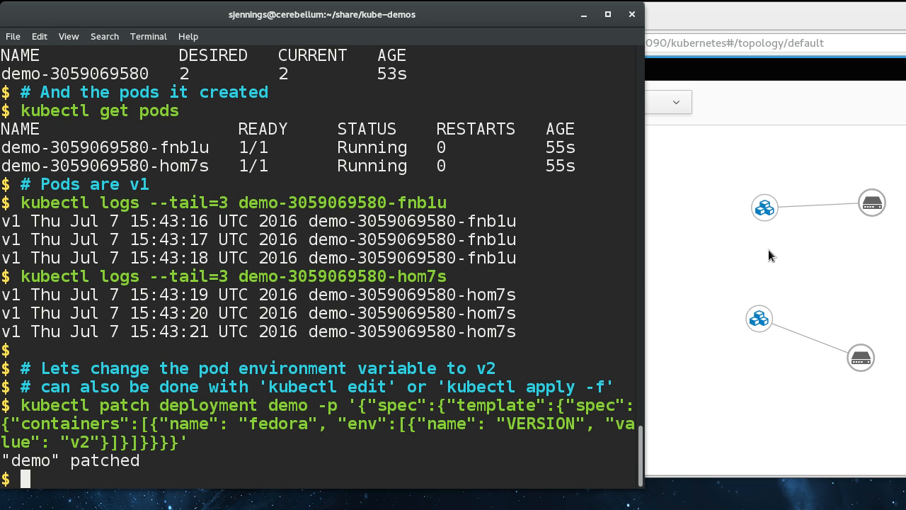
mouse_move(798, 243)
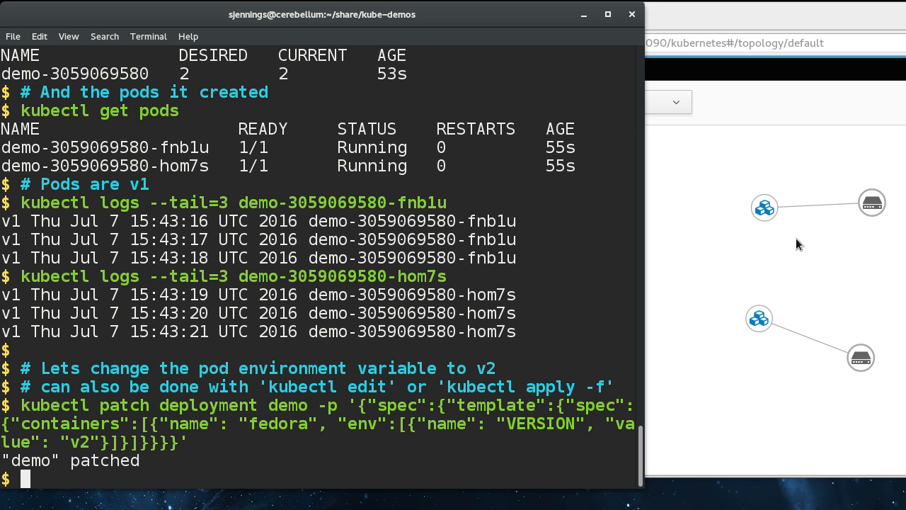
mouse_move(346, 380)
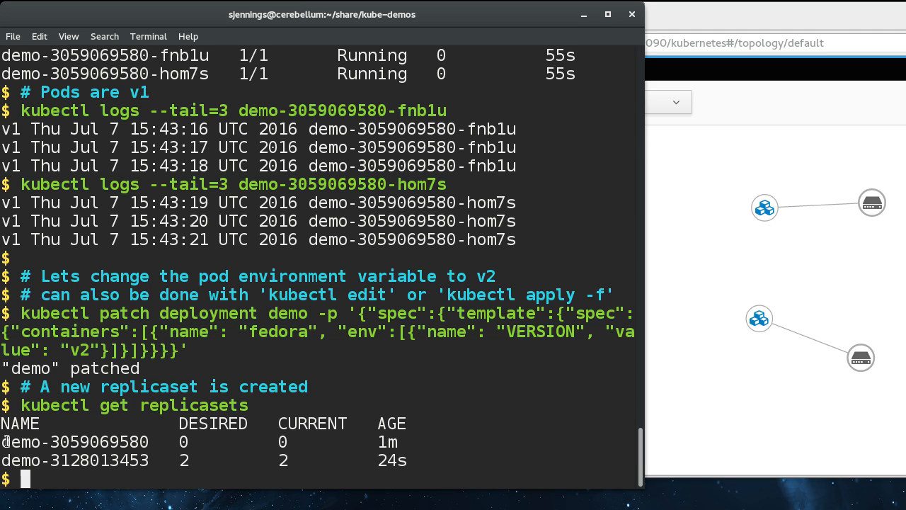
double_click(80, 442)
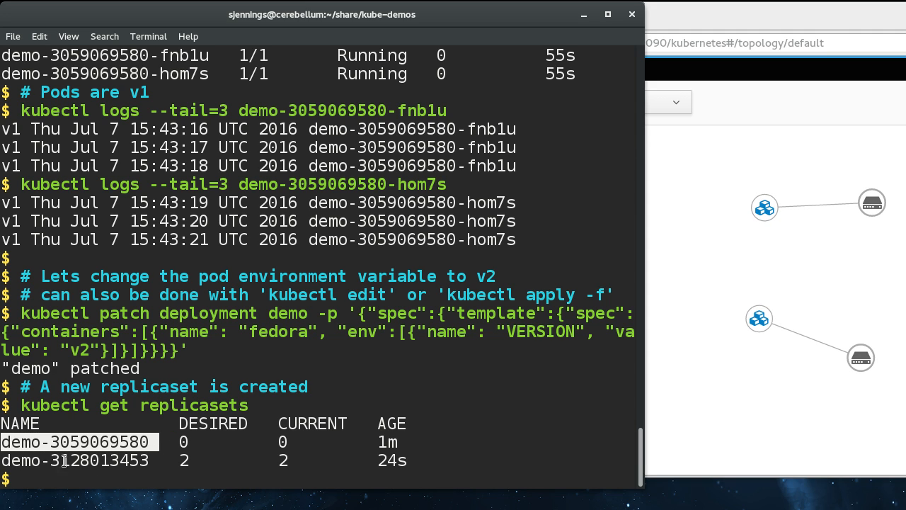
click(74, 460)
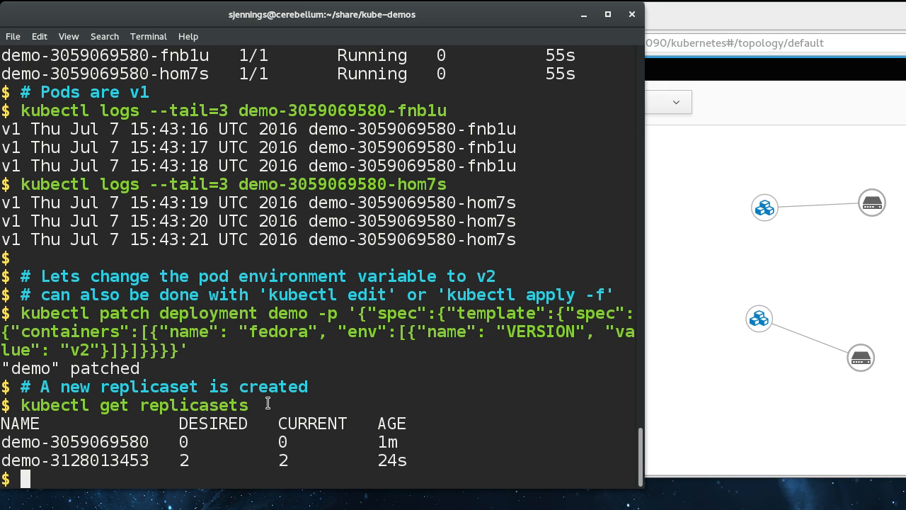
Show the second v2 pod's last 3 log lines and note '# Oh no v2 is horrible!'.
text(kubectl logs --tail=3 demo-3128013453-e9m20)
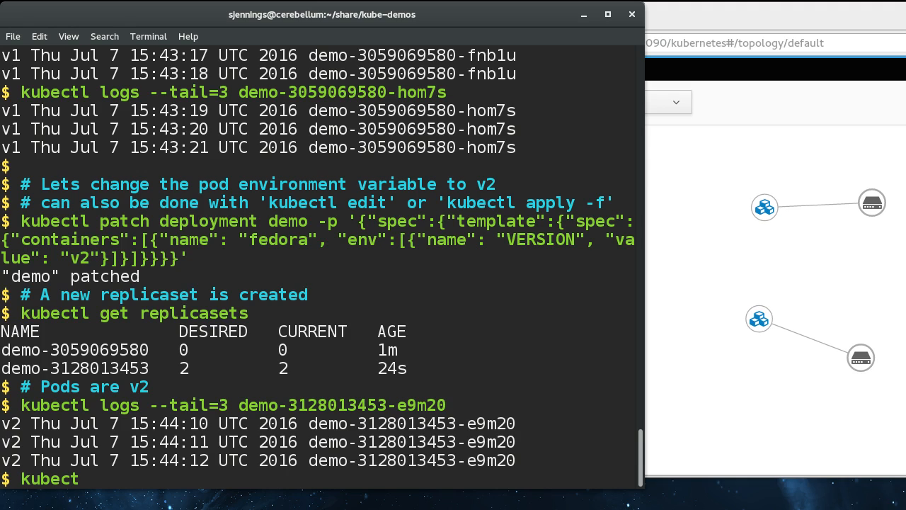
key(Return)
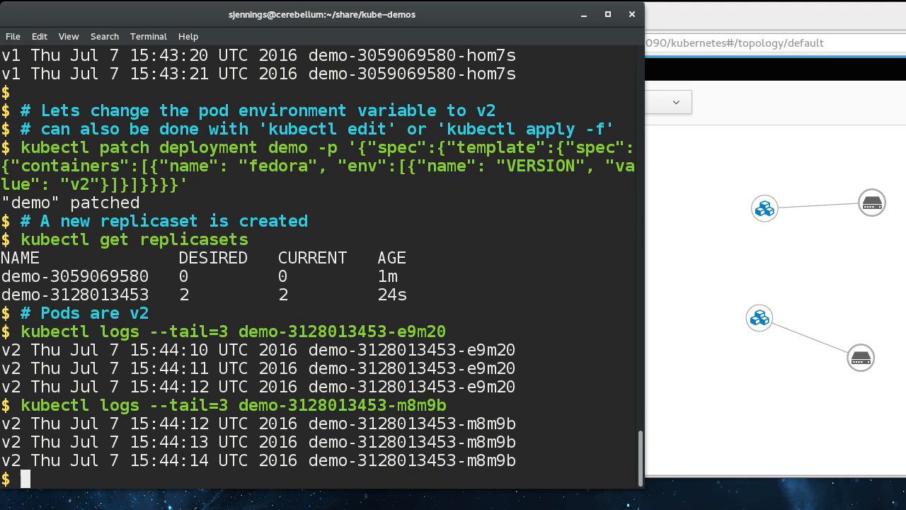
text(# Oh no v2 is horrible!)
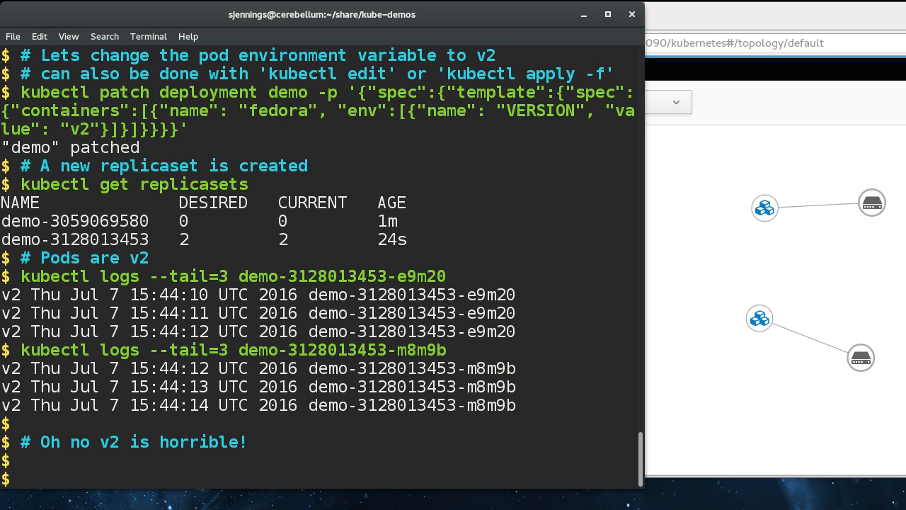
Run kubectl rollout undo deployment/demo, confirm a pod logs v1, and enter delete deployment demo.
text(kubectl rollout undo deployment/demo)
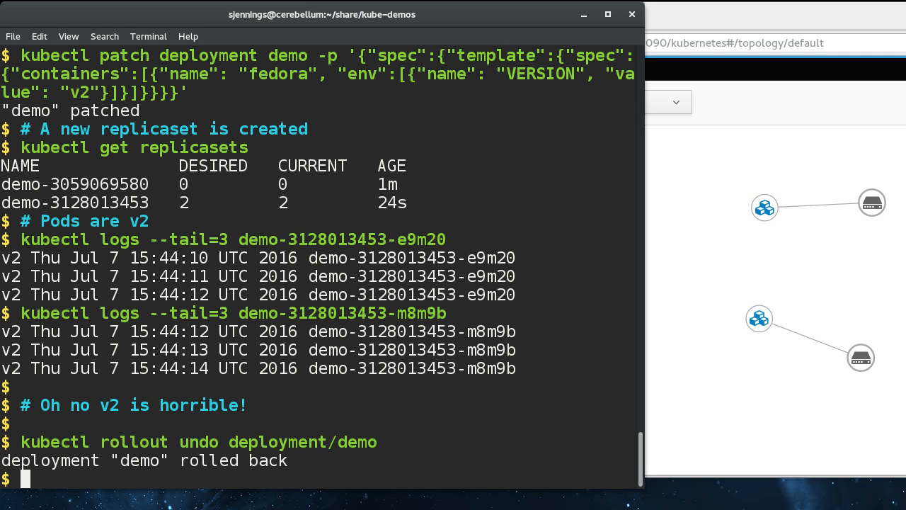
text(kubectl logs --tail=3 demo)
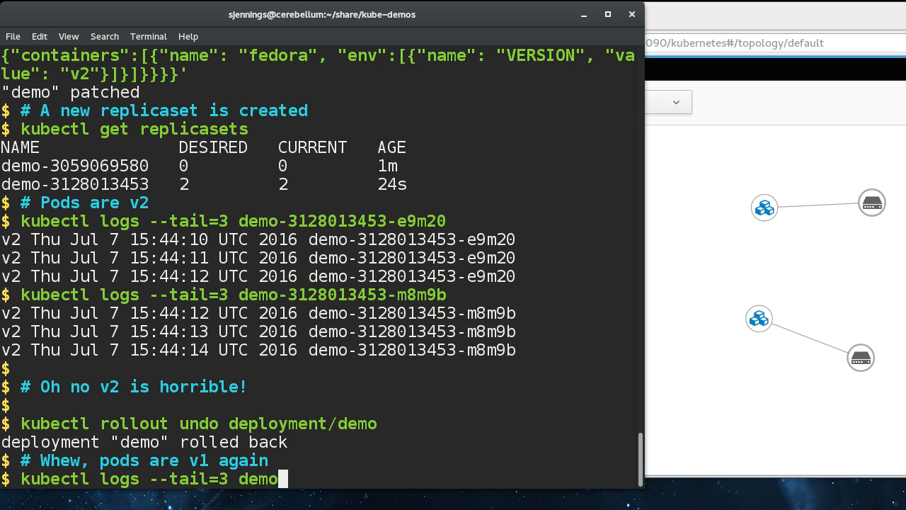
key(Return)
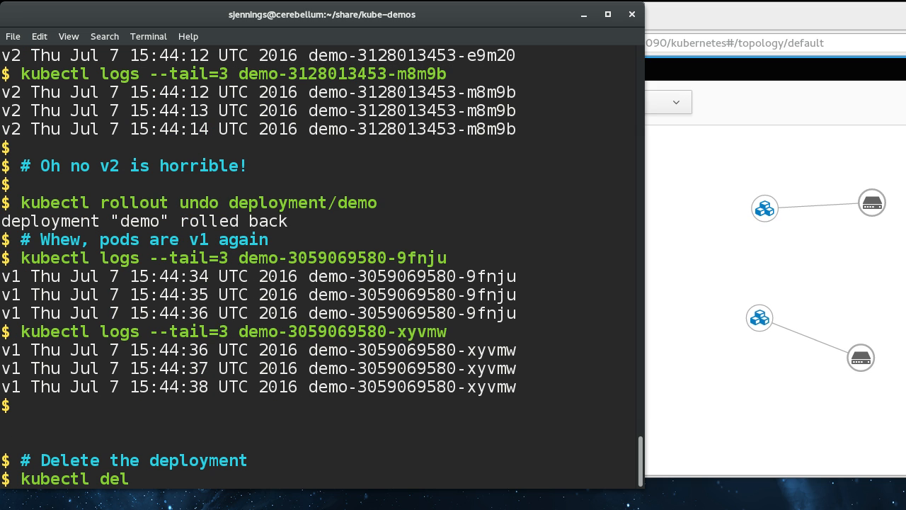
text(ete deployment demo)
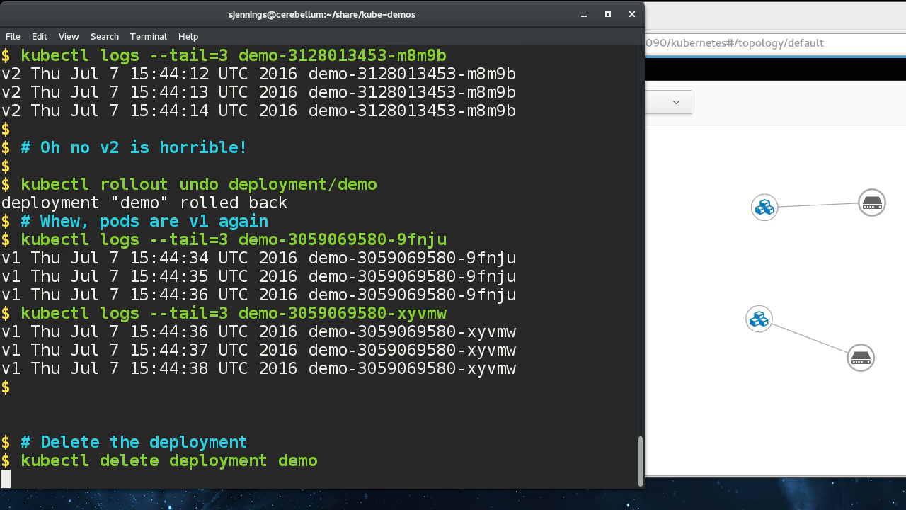